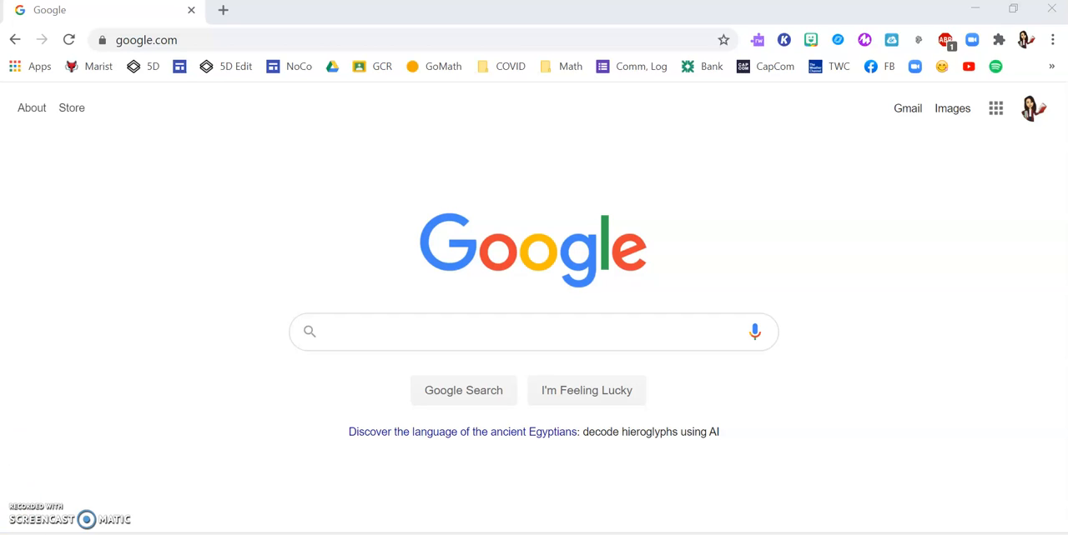
{"action": "mouse_move", "coordinate": [162, 349]}
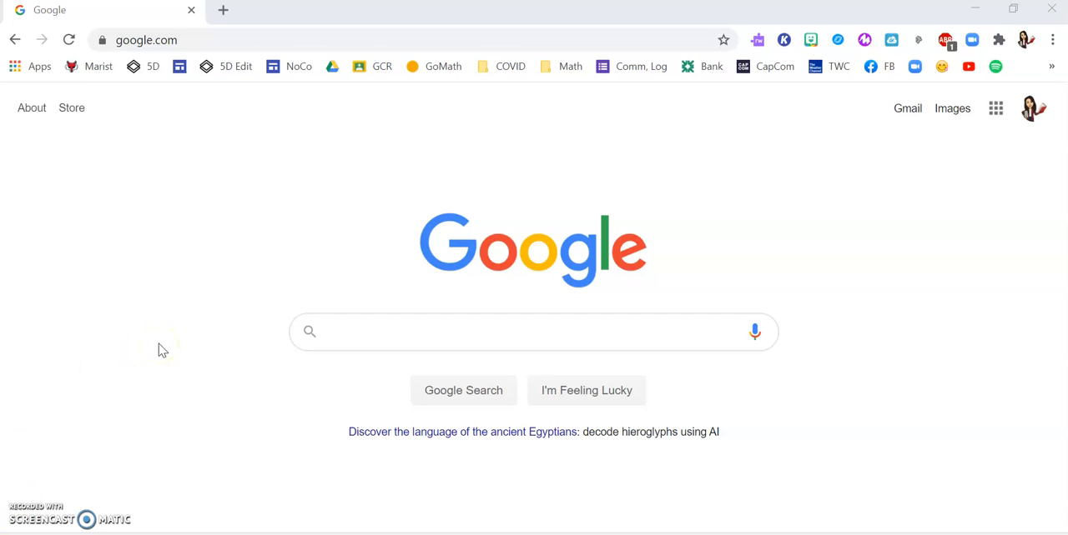
{"action": "mouse_move", "coordinate": [163, 350]}
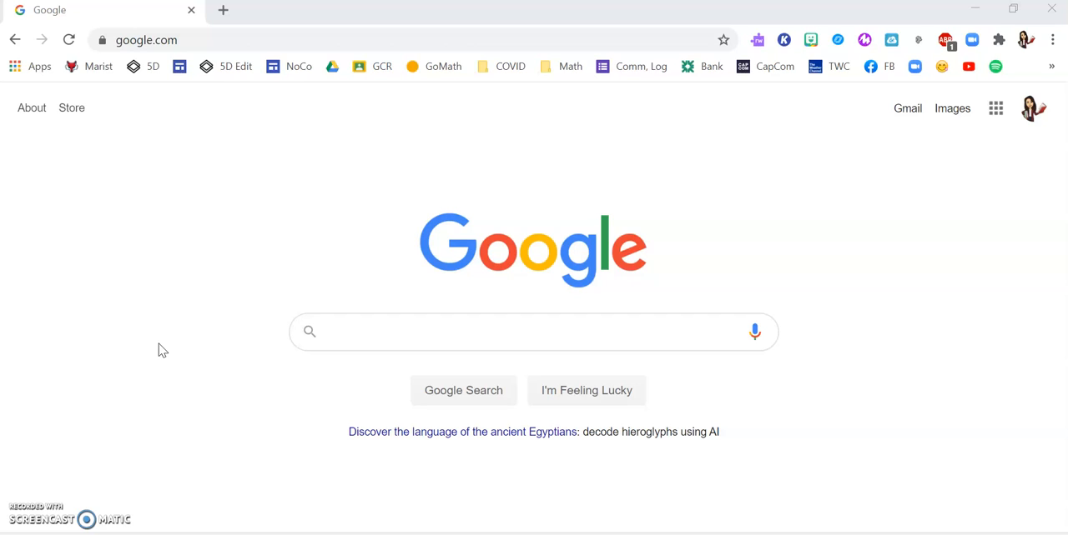
{"action": "mouse_move", "coordinate": [458, 23]}
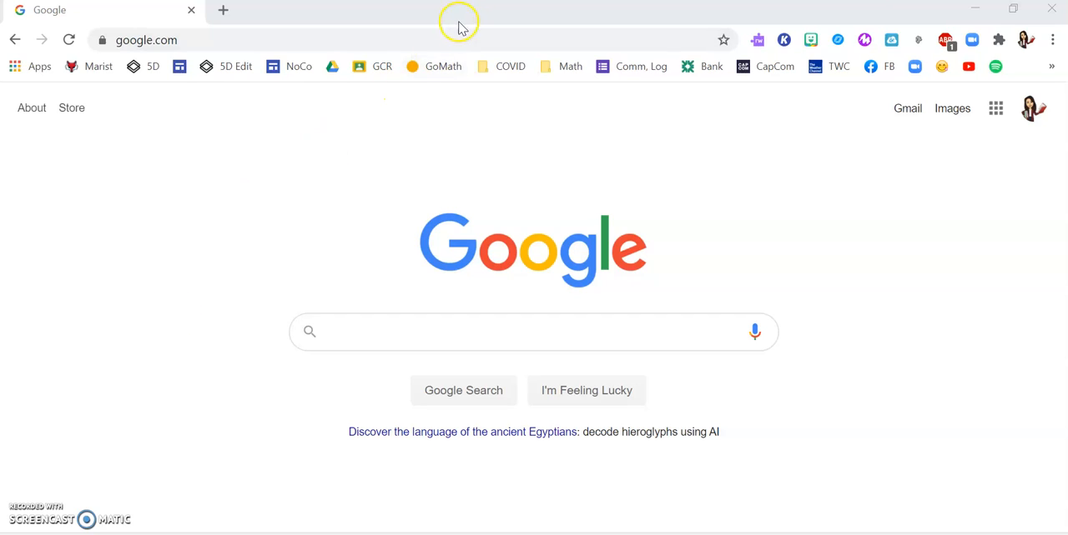
{"action": "mouse_move", "coordinate": [414, 10]}
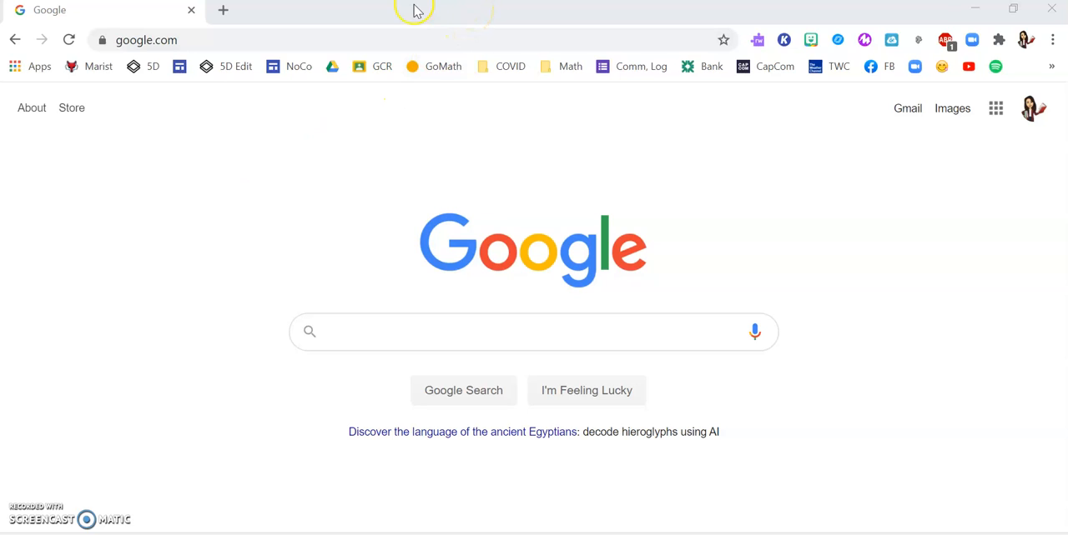
{"action": "mouse_move", "coordinate": [492, 17]}
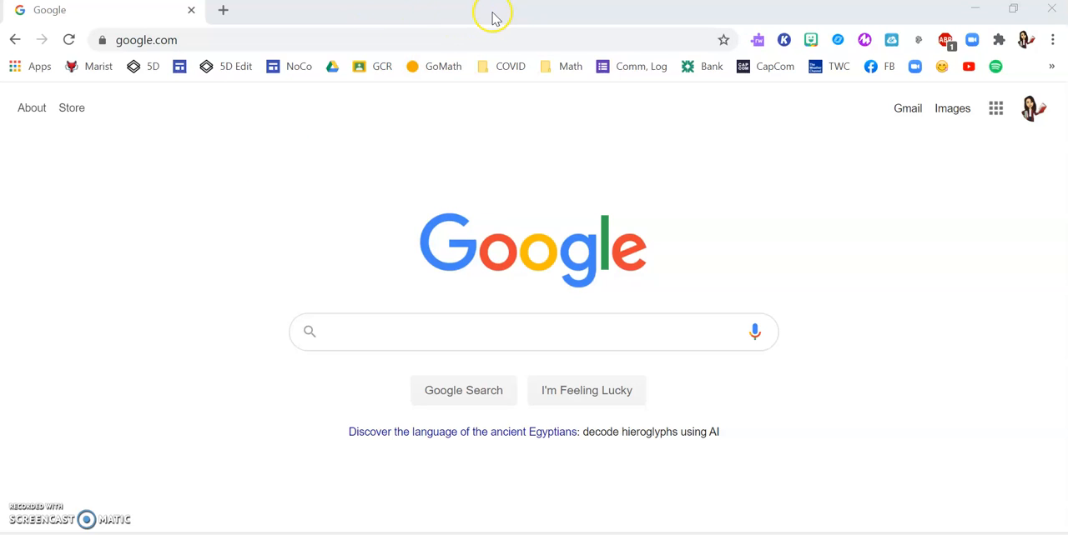
{"action": "mouse_move", "coordinate": [457, 19]}
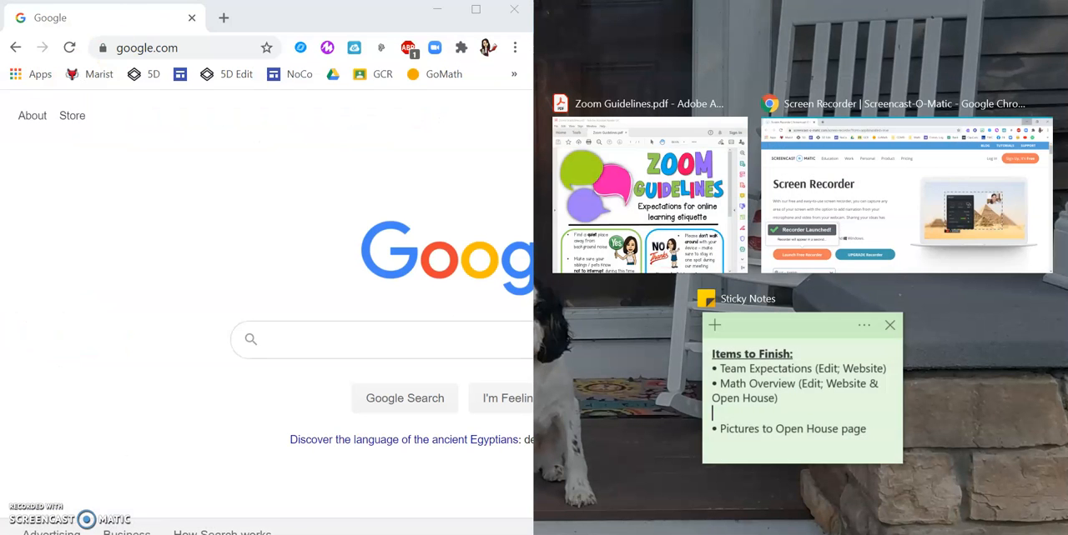
{"action": "mouse_move", "coordinate": [196, 369]}
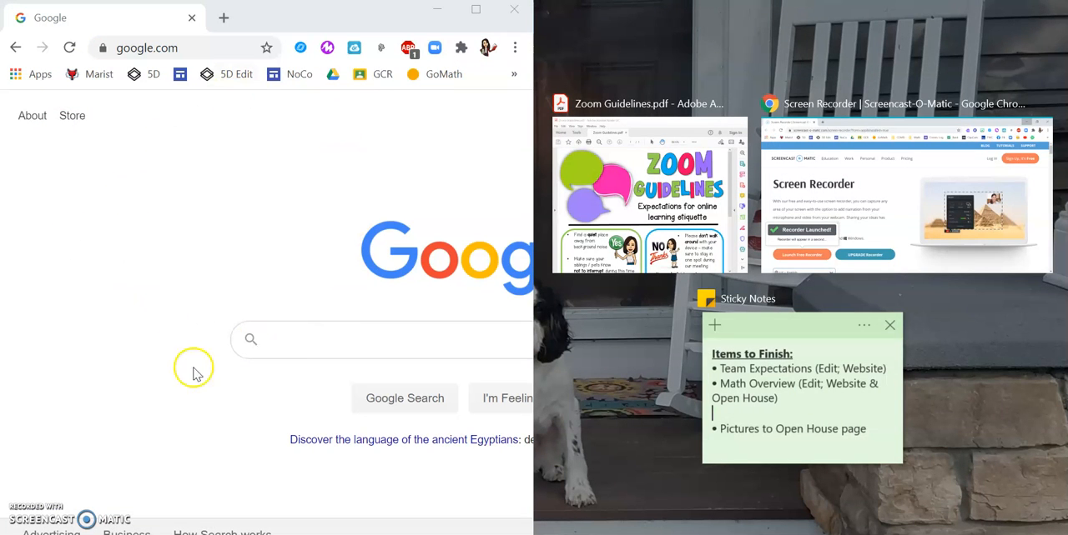
{"action": "mouse_move", "coordinate": [248, 329]}
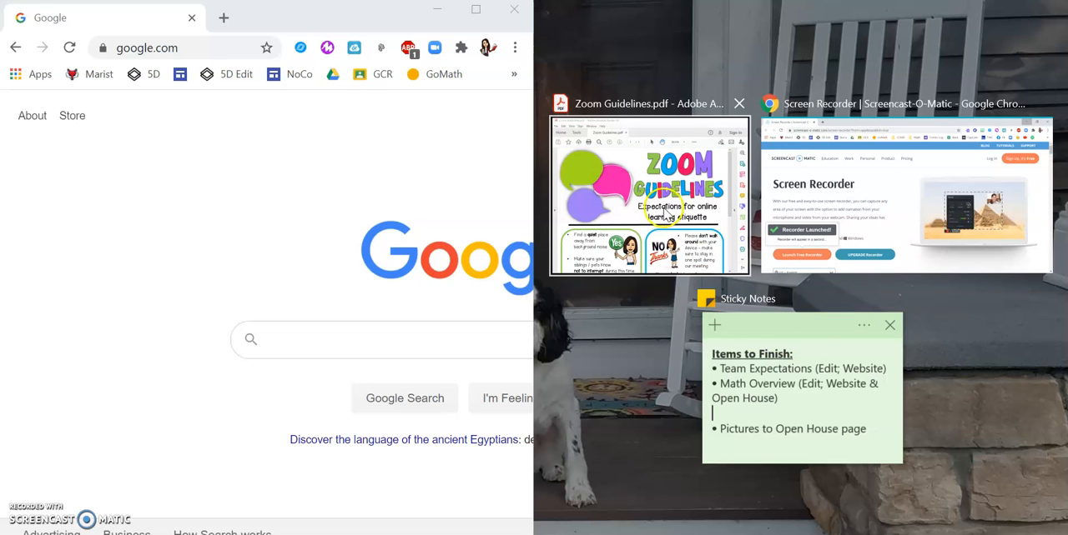
{"action": "mouse_move", "coordinate": [636, 215]}
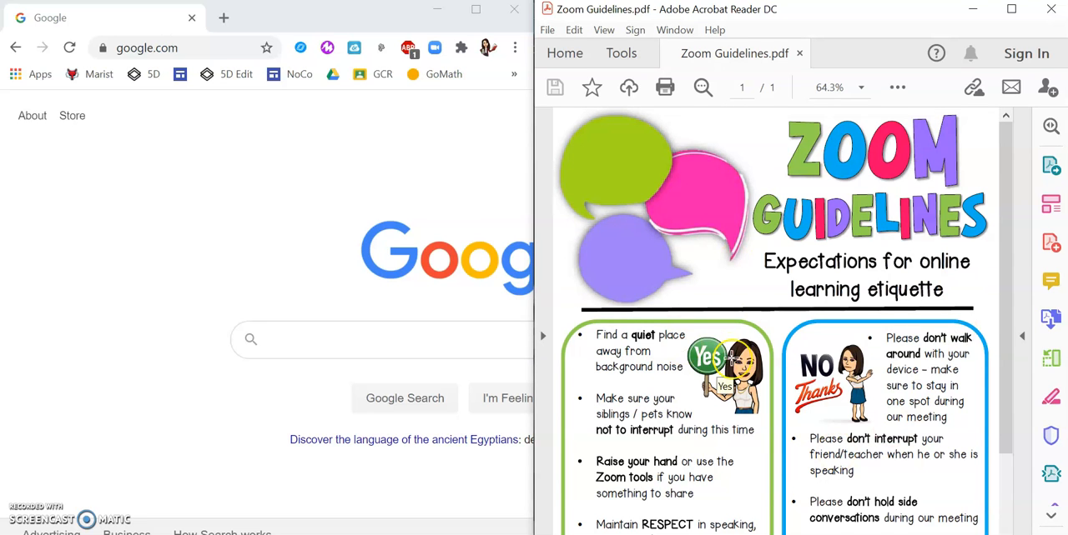
{"action": "mouse_move", "coordinate": [744, 267]}
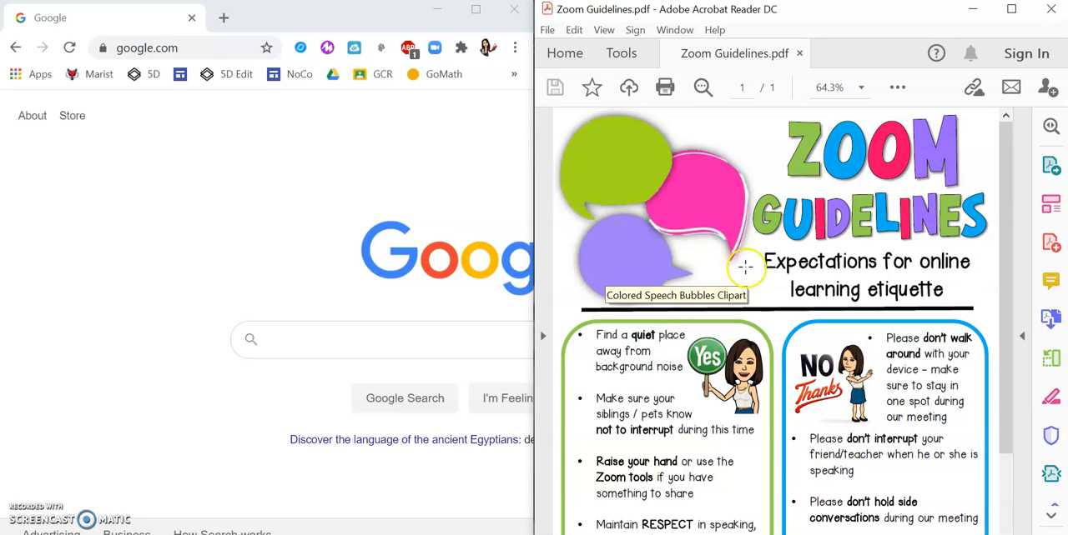
{"action": "mouse_move", "coordinate": [292, 121]}
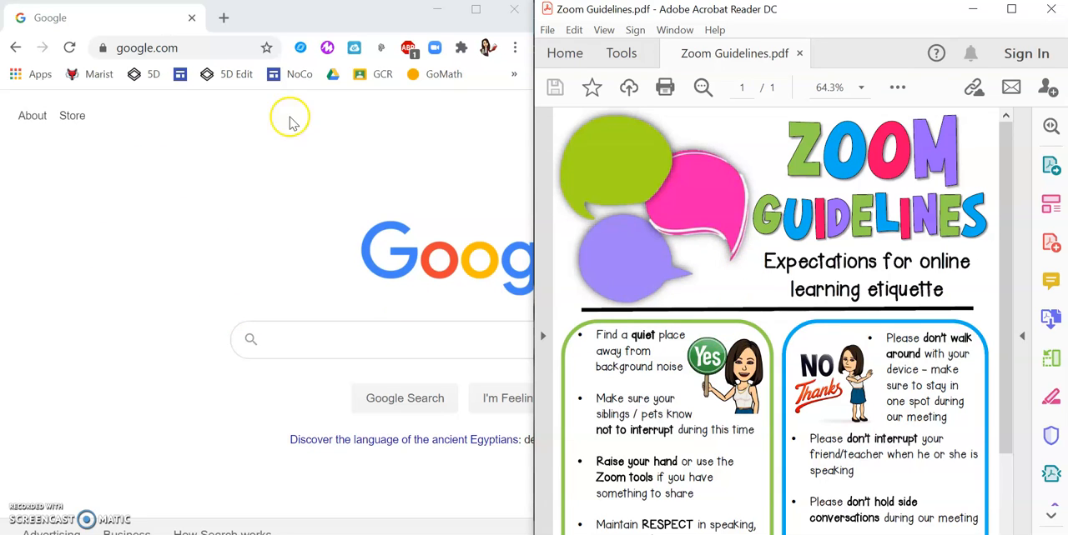
{"action": "mouse_move", "coordinate": [75, 205]}
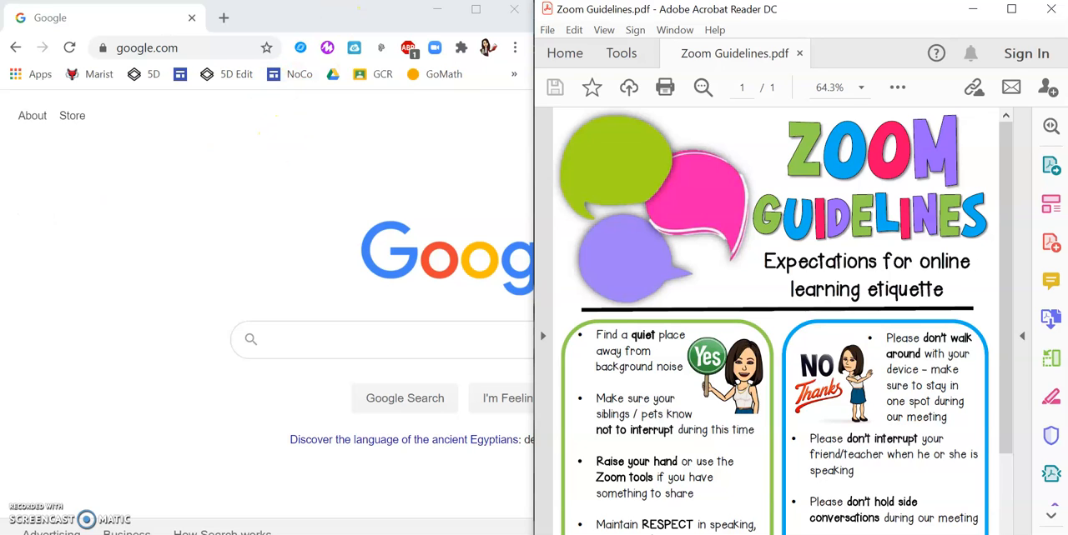
{"action": "mouse_move", "coordinate": [548, 154]}
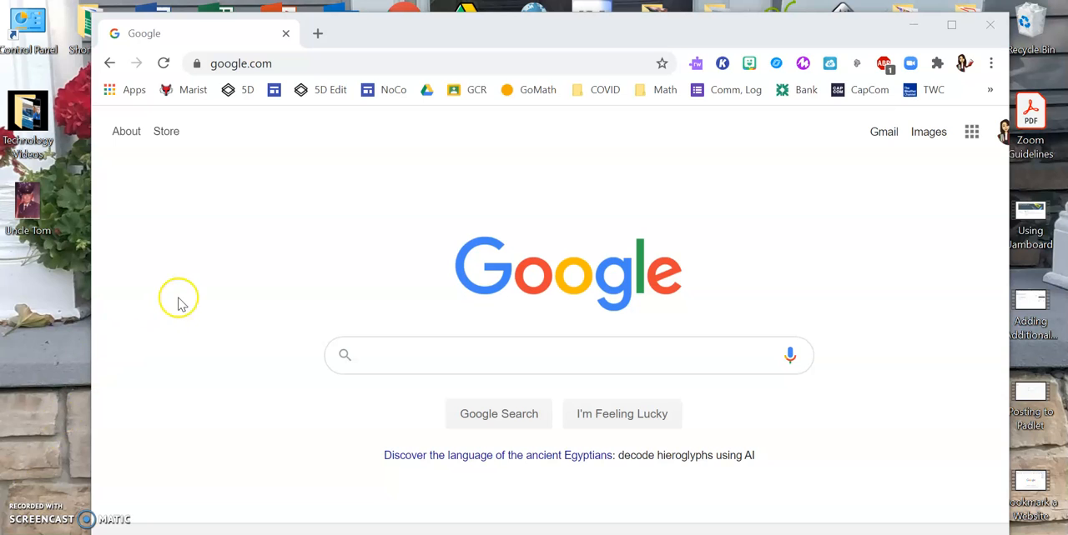
{"action": "mouse_move", "coordinate": [242, 221]}
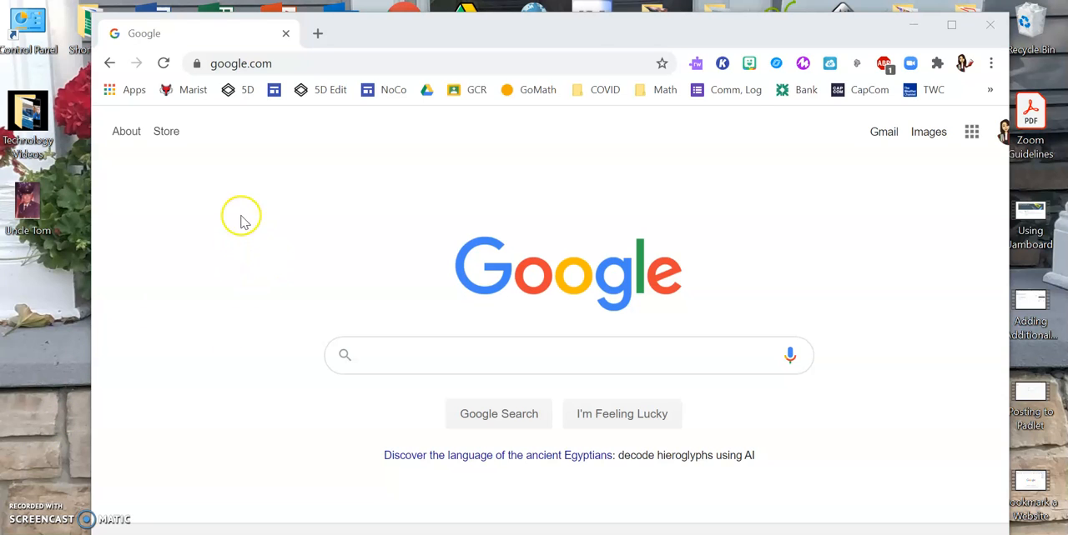
{"action": "mouse_move", "coordinate": [234, 257]}
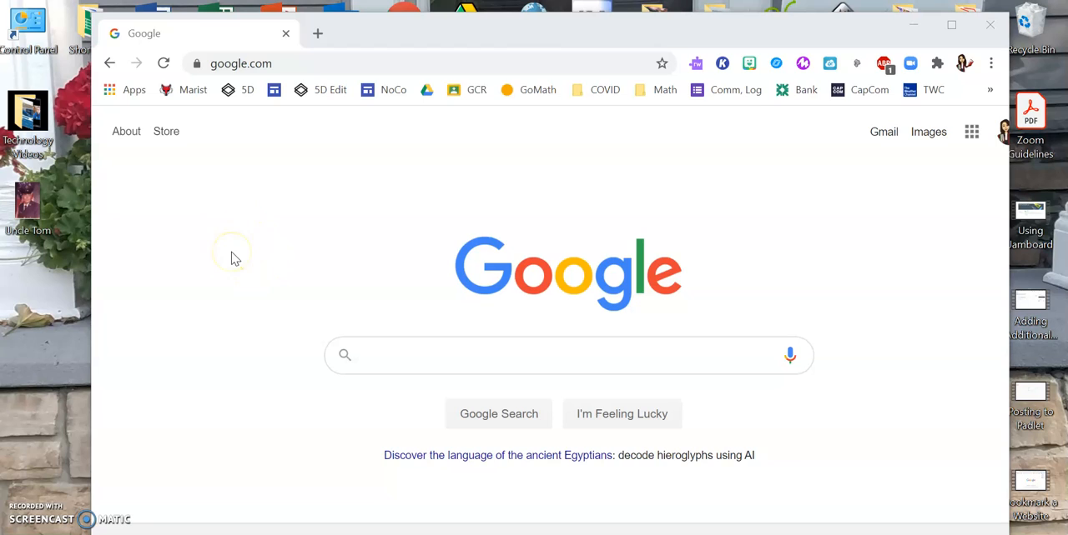
{"action": "mouse_move", "coordinate": [98, 267]}
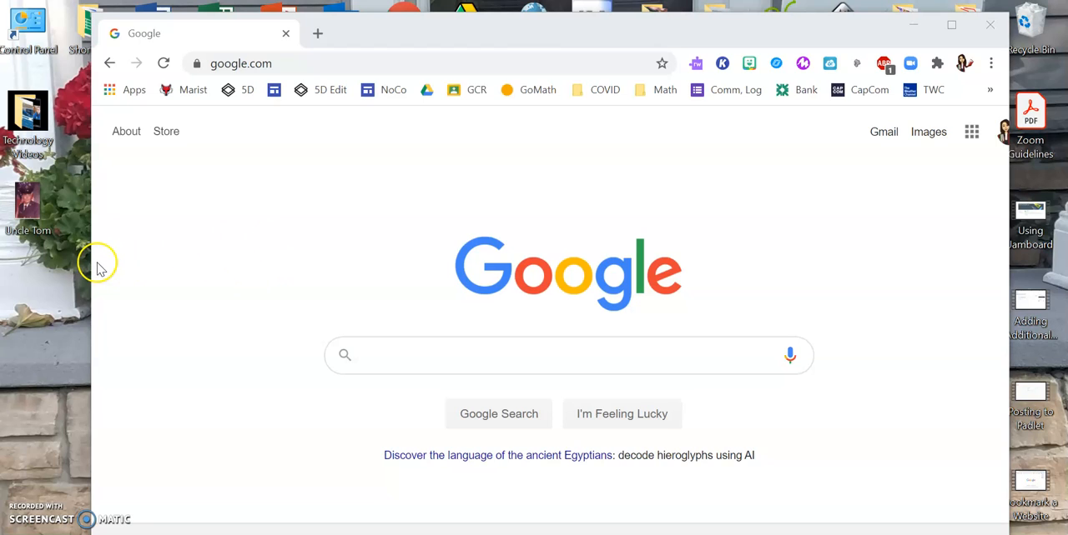
{"action": "mouse_move", "coordinate": [89, 266]}
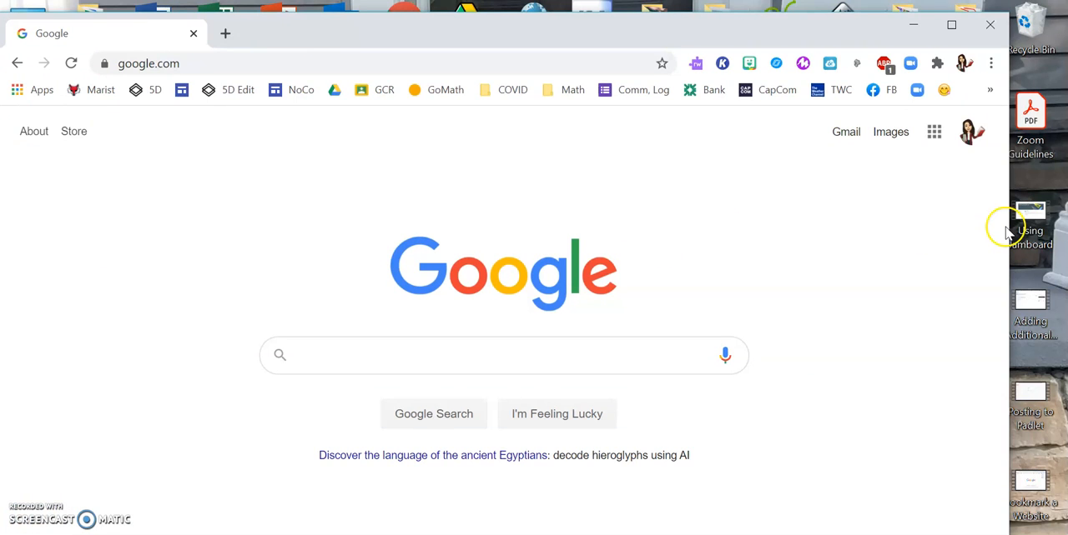
{"action": "mouse_move", "coordinate": [1010, 191]}
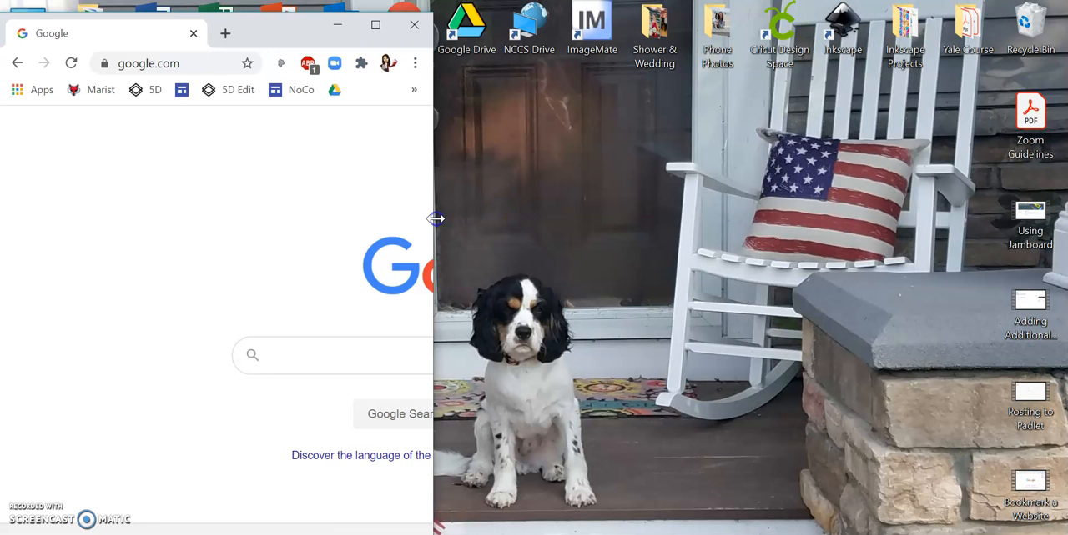
{"action": "mouse_move", "coordinate": [619, 385]}
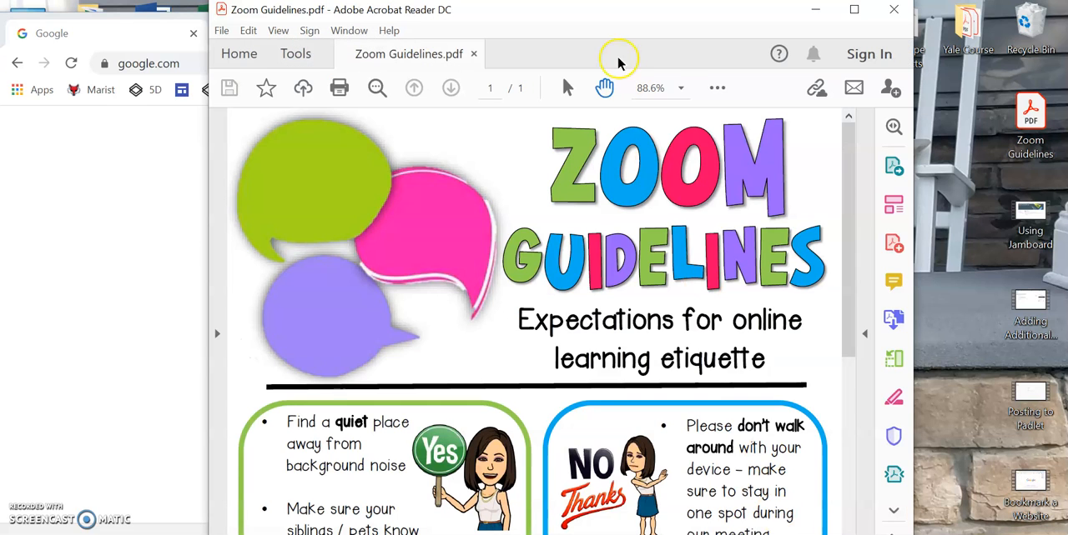
{"action": "mouse_move", "coordinate": [978, 169]}
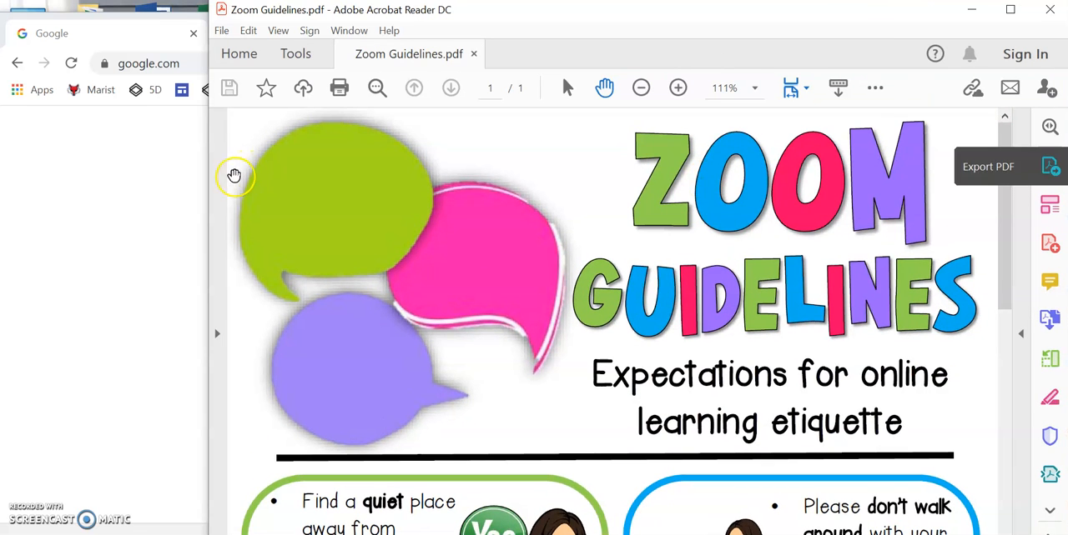
{"action": "mouse_move", "coordinate": [207, 186]}
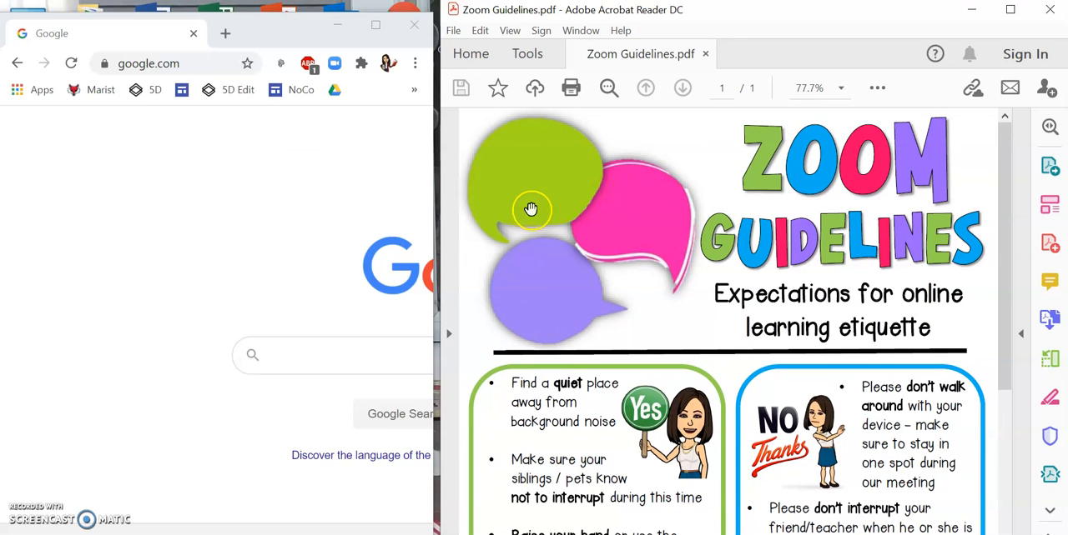
{"action": "mouse_move", "coordinate": [703, 206]}
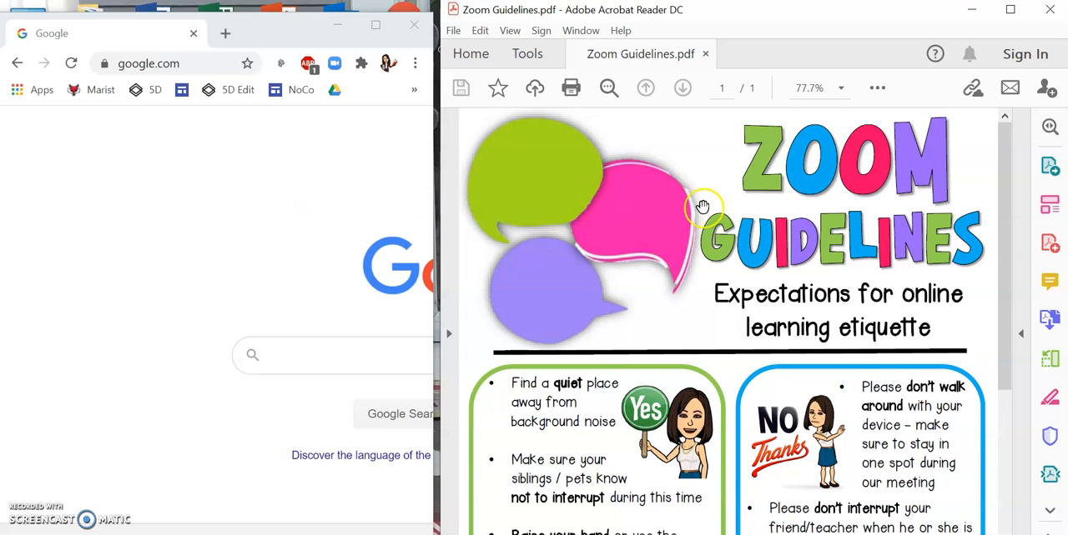
{"action": "mouse_move", "coordinate": [271, 216]}
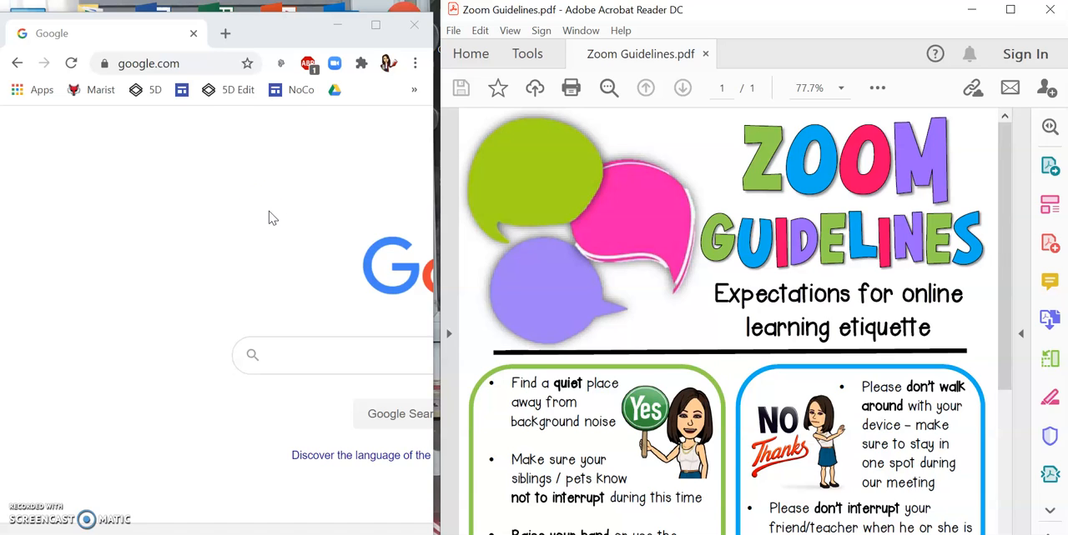
{"action": "mouse_move", "coordinate": [951, 18]}
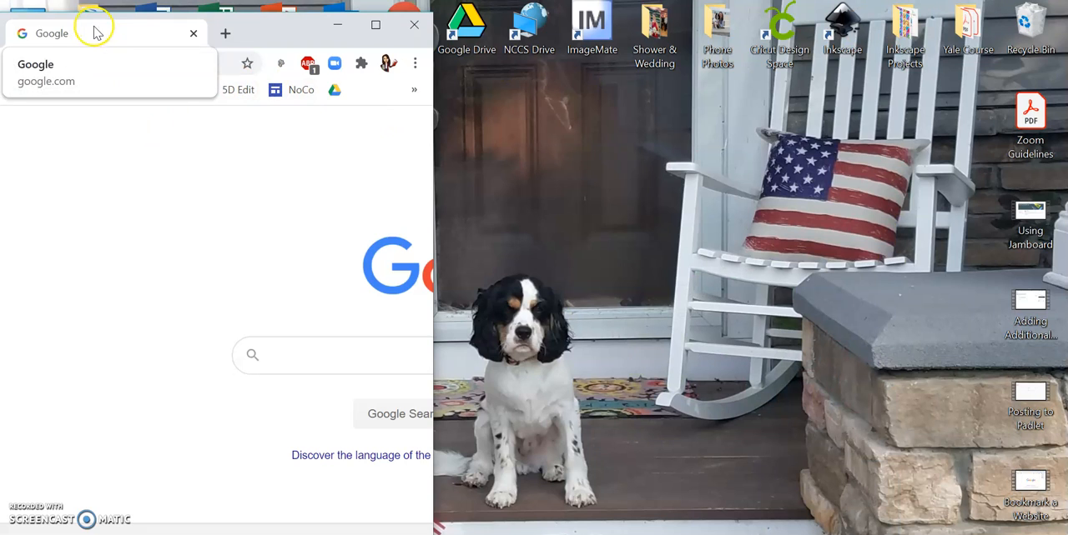
Load the Forts Ferry 5th Grade Google Site from the bookmarks bar in a new tab.
{"action": "left_click", "coordinate": [225, 33]}
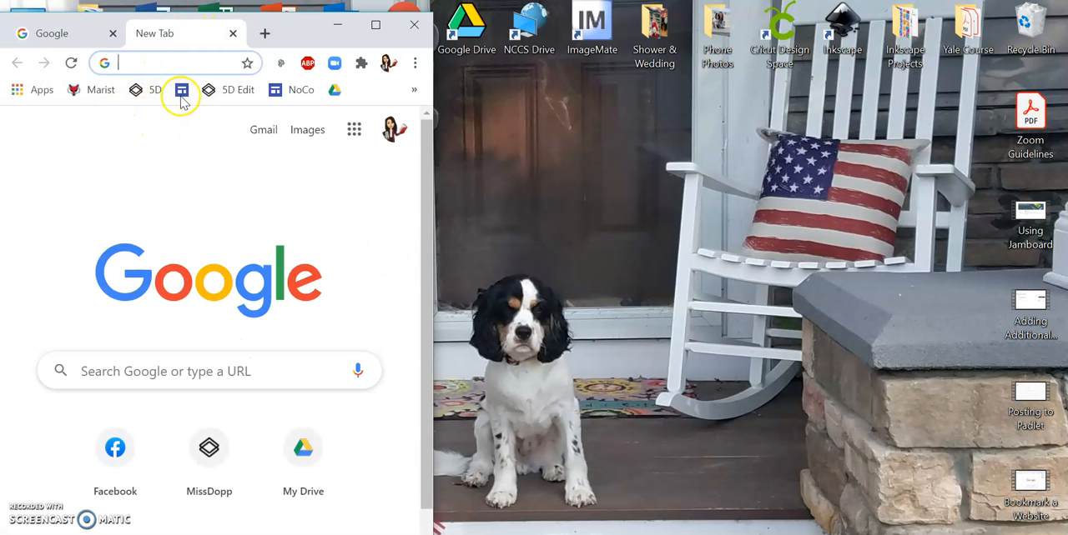
{"action": "left_click", "coordinate": [182, 90]}
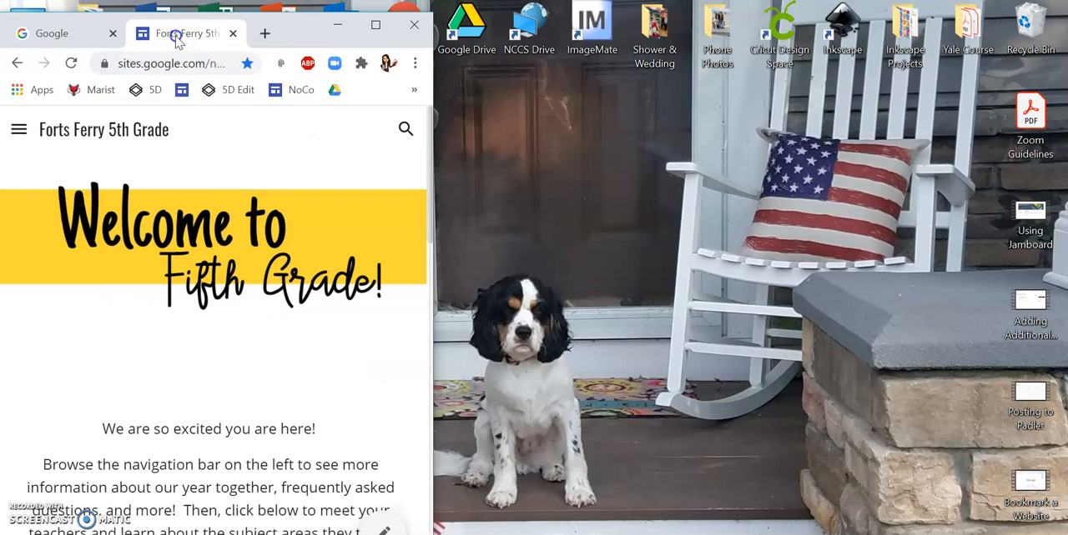
Drag the Forts Ferry 5th Grade tab out to the right half of the screen.
{"action": "left_click_drag", "start_coordinate": [185, 34], "coordinate": [675, 54]}
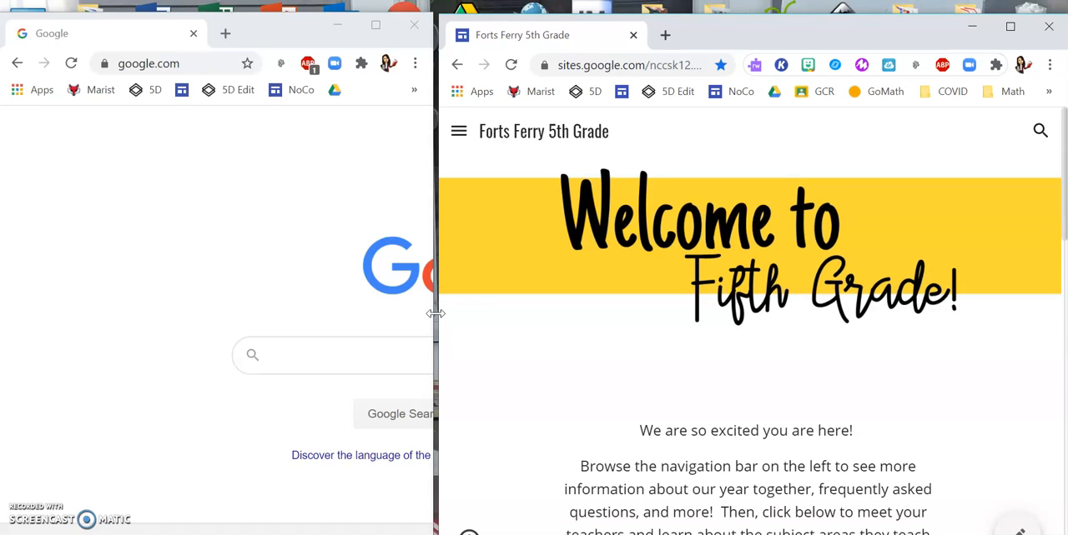
{"action": "mouse_move", "coordinate": [434, 314]}
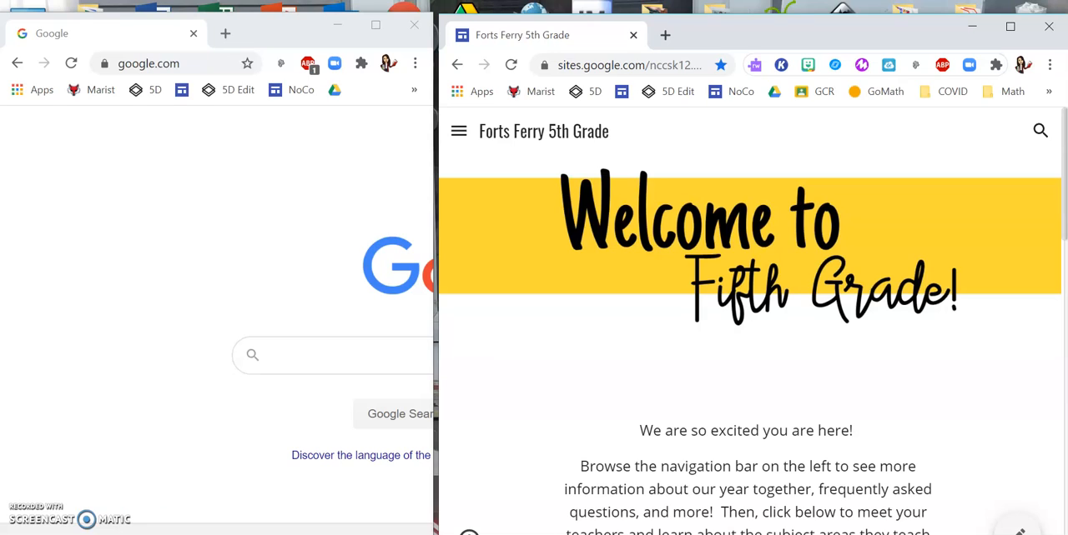